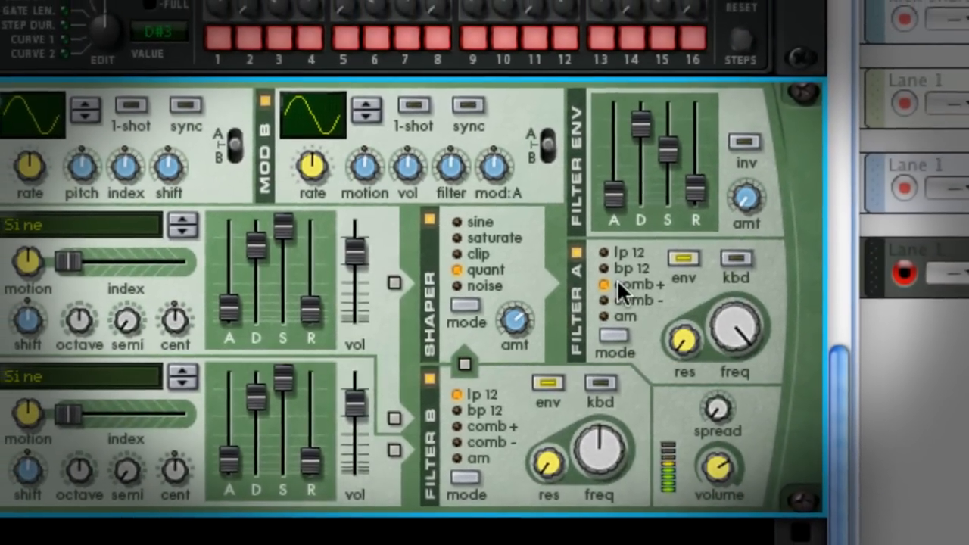
- Bring up the File menu after previewing the Thor synth and mixer
left_click(113, 16)
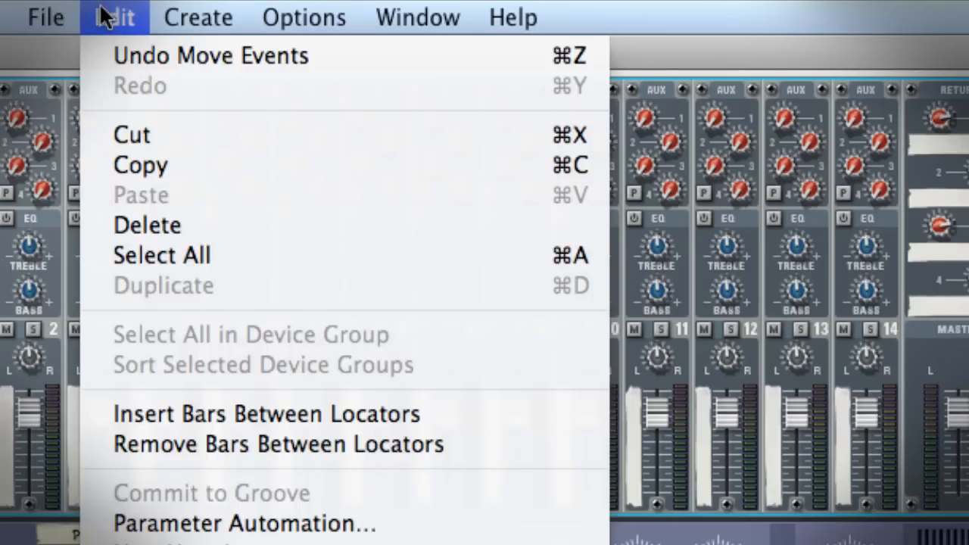
left_click(168, 12)
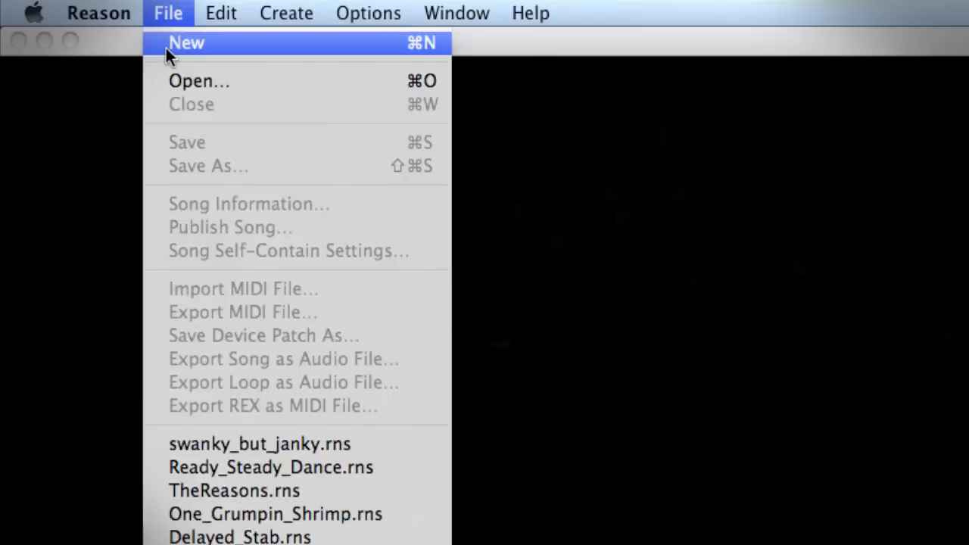
- Create a new song, add a Kong Drum Designer and browse Kong Kits into the Beyer Lekebusch folder
left_click(186, 42)
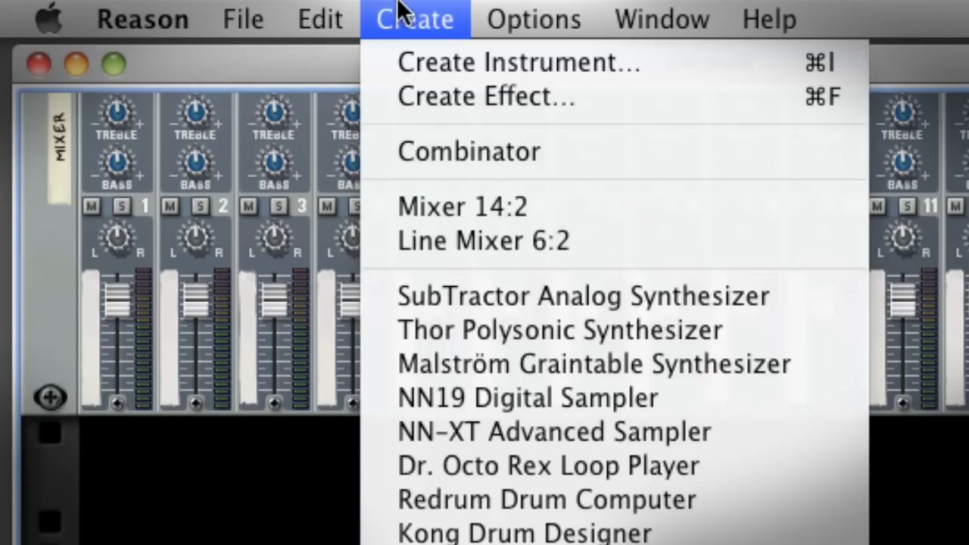
left_click(524, 529)
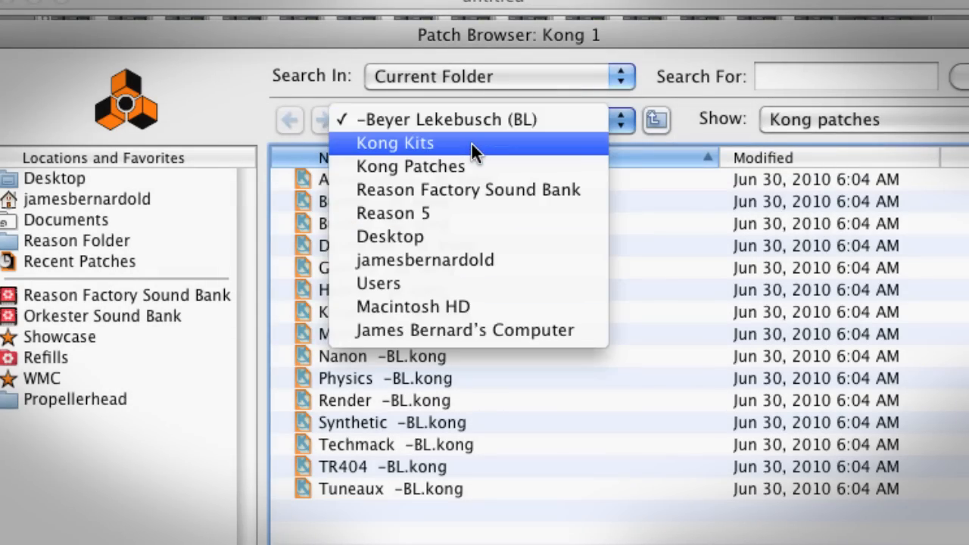
left_click(394, 143)
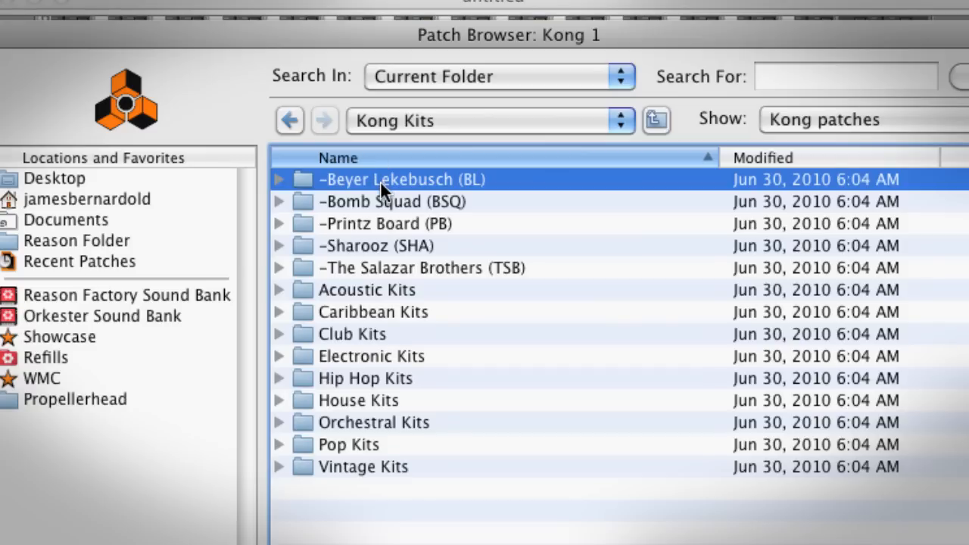
double_click(402, 179)
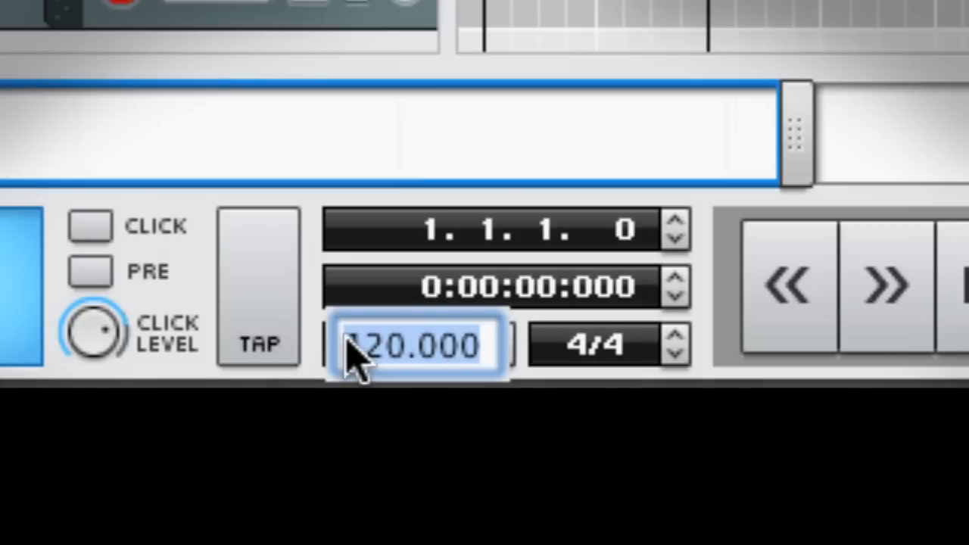
- Set the song tempo to 140
type("140.000")
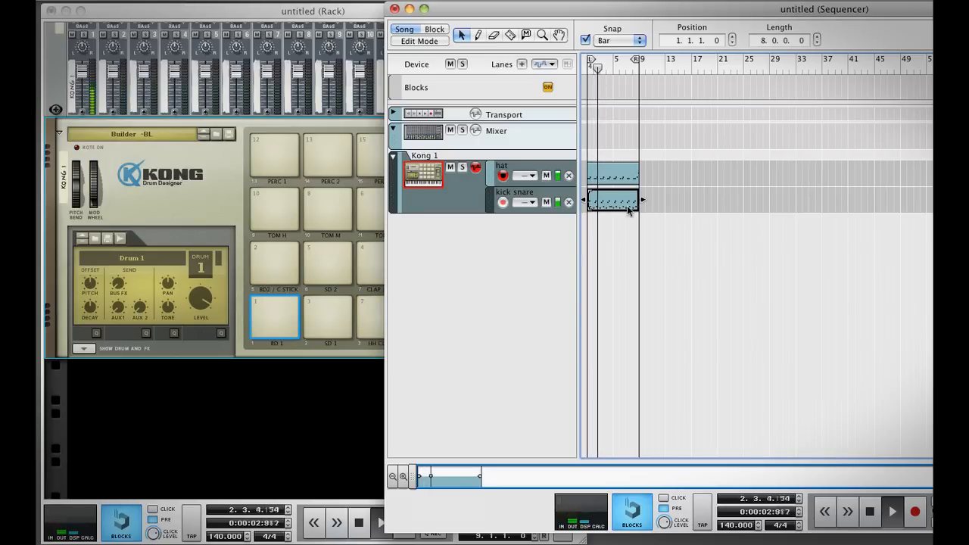
- Edit the kick snare clip, adjusting a note near the end of its pattern
double_click(613, 202)
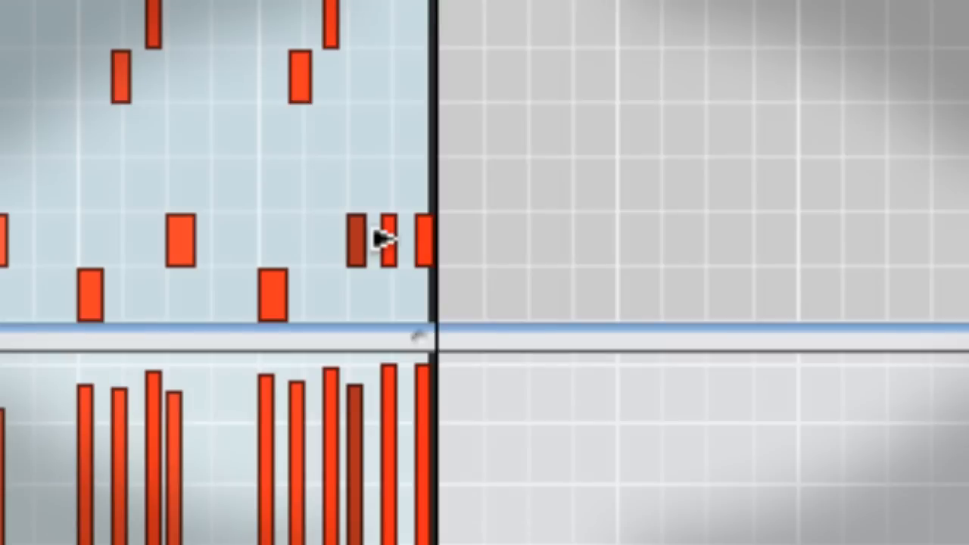
left_click(115, 17)
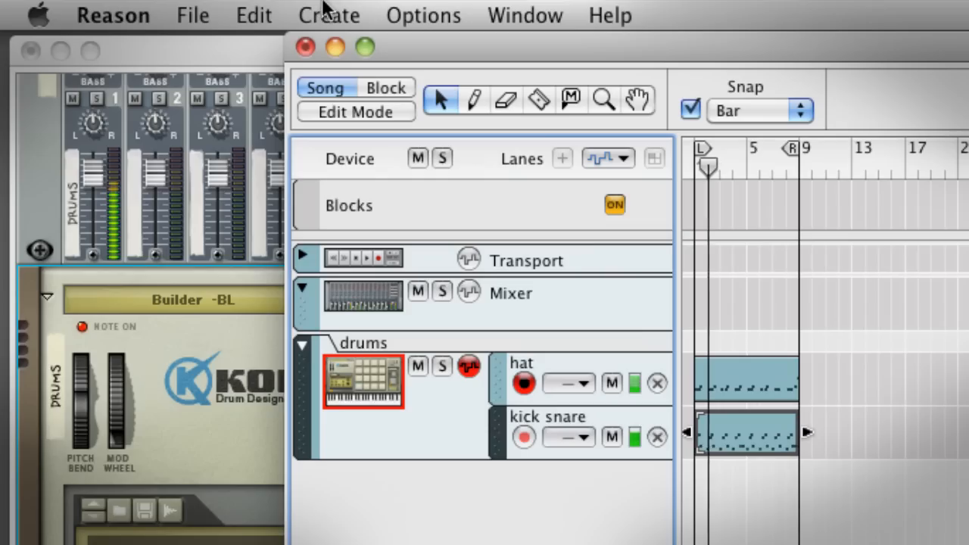
- Create an instrument from Bass > Synth Bass, loading the Attack Bass patch into a Thor synth
left_click(329, 13)
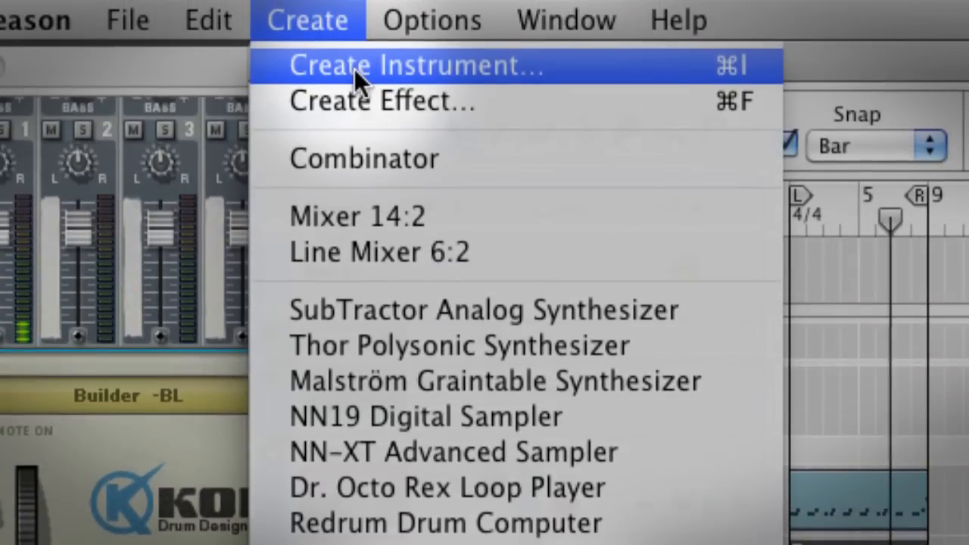
left_click(418, 65)
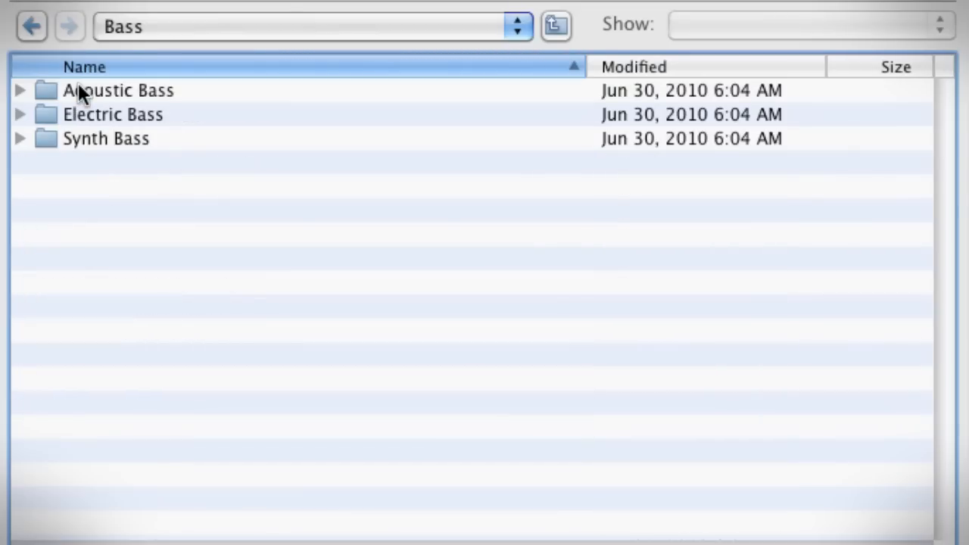
mouse_move(103, 155)
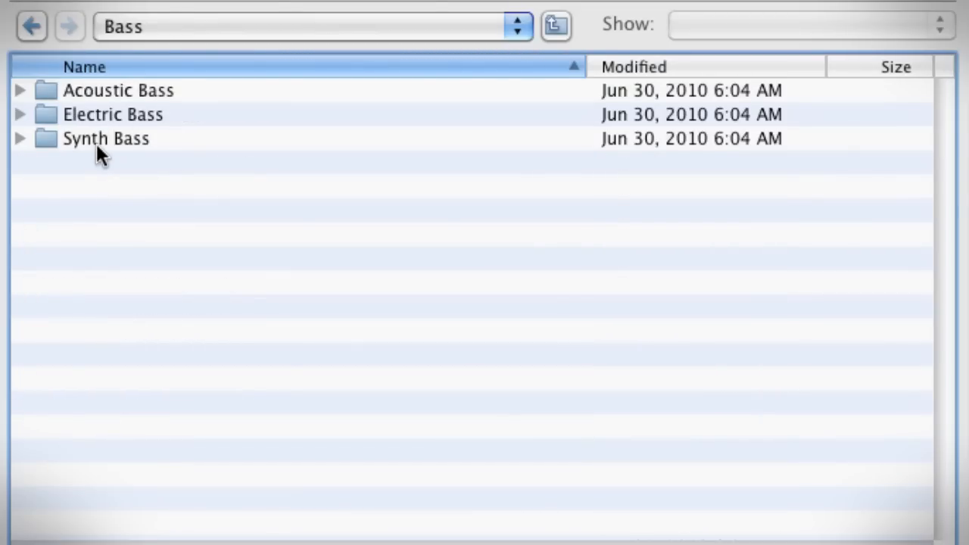
double_click(106, 139)
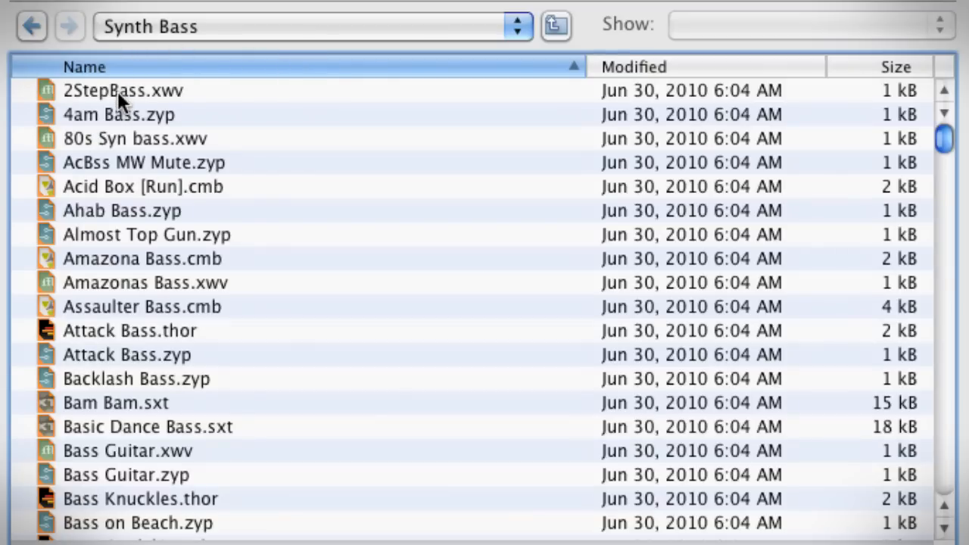
left_click(146, 233)
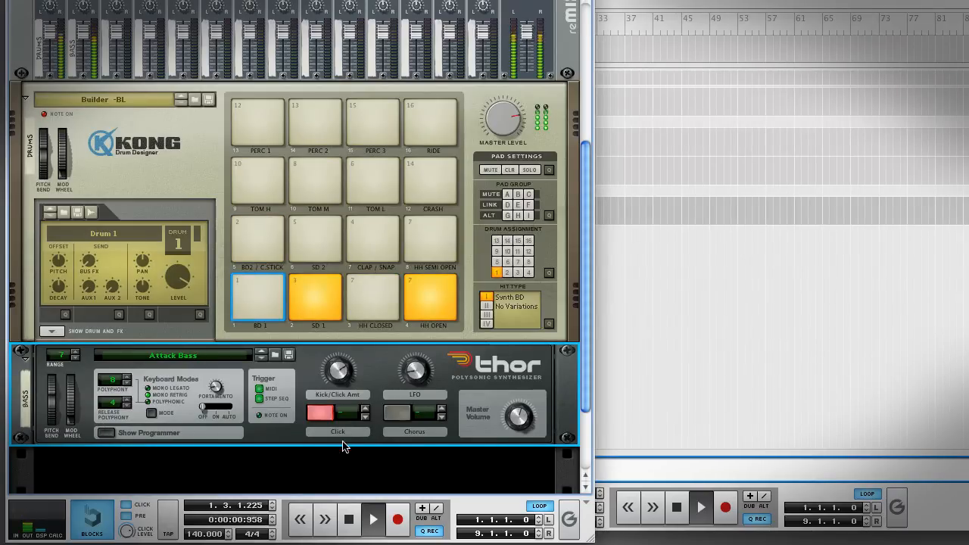
- Select the Thor bass device to expand its programmer
left_click(149, 433)
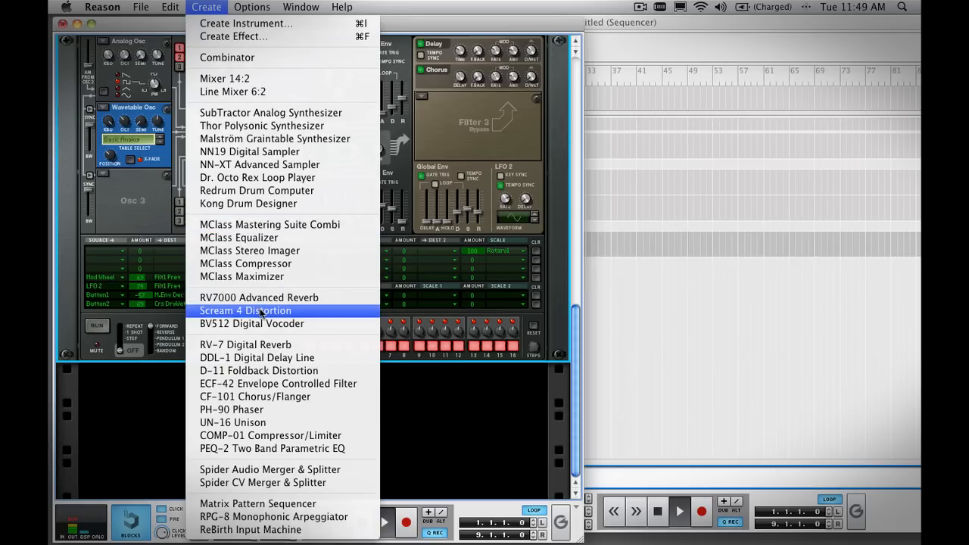
- Add a Scream 4 Distortion to the Thor bass
left_click(245, 311)
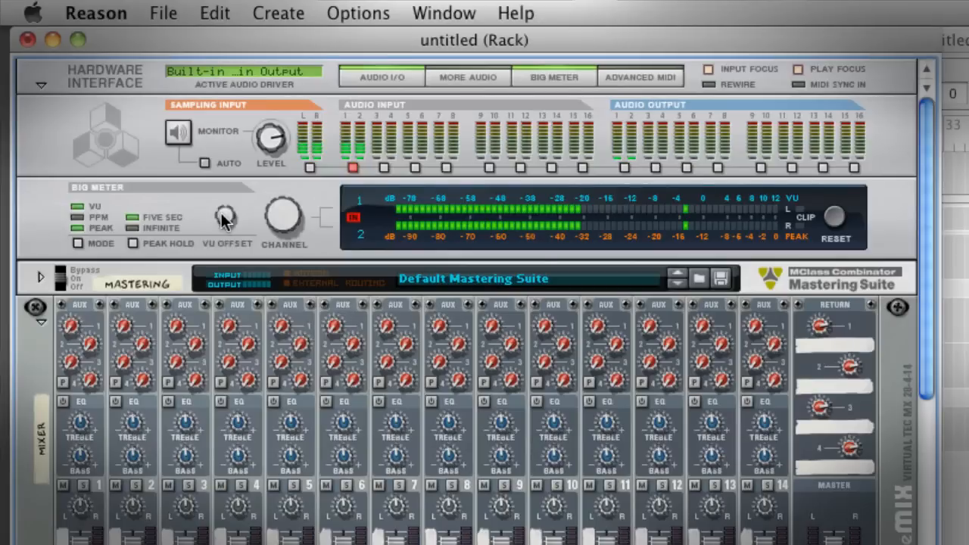
mouse_move(336, 173)
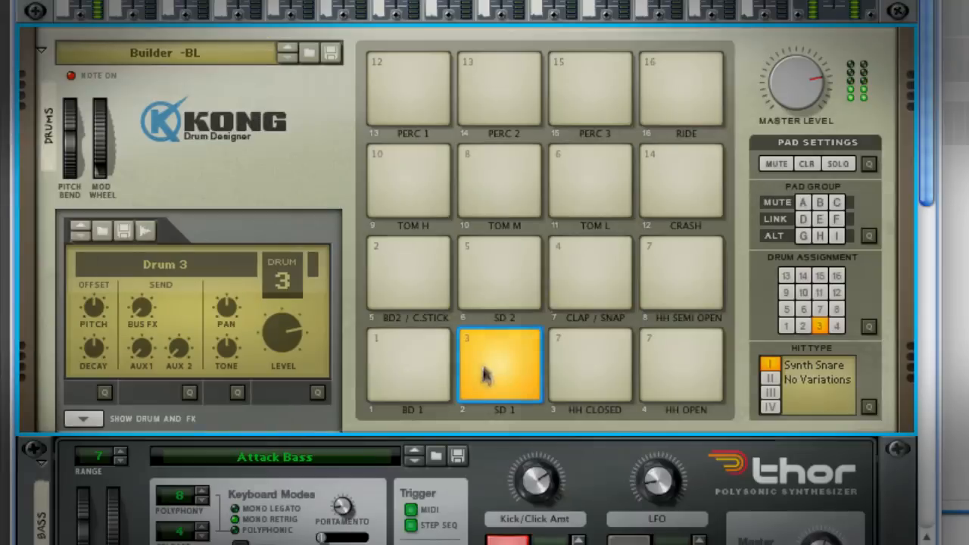
- Select Kong's SD 1 snare and raise its Drum 3 pitch offset to 11
left_click(144, 230)
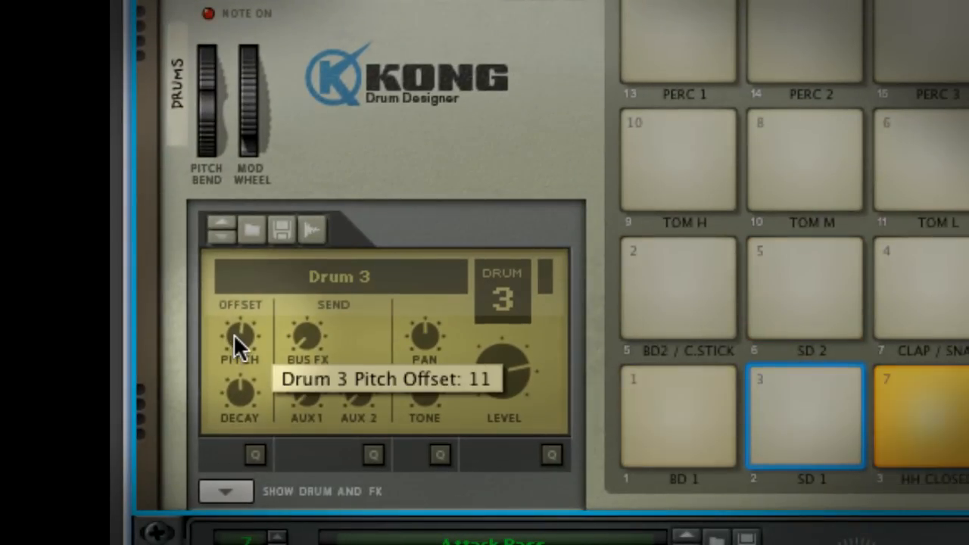
scroll("down", 3)
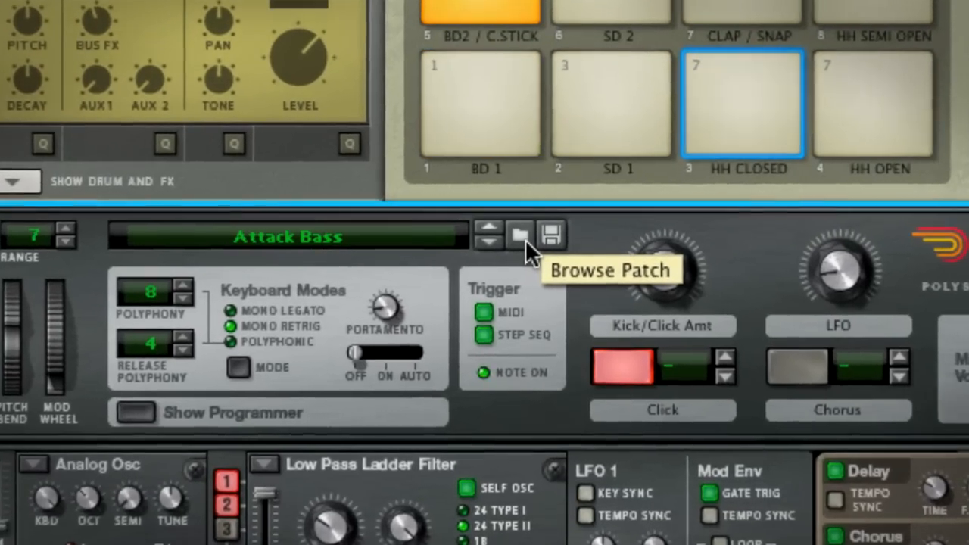
- Browse Thor's factory Bass folder, audition Suspenders and Tokbas, and load the Tokbas patch
left_click(521, 234)
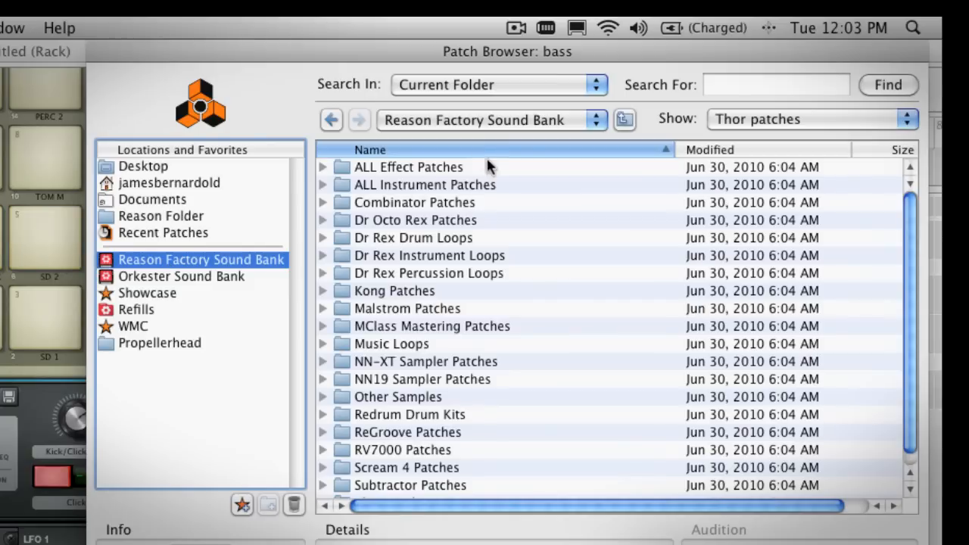
mouse_move(378, 185)
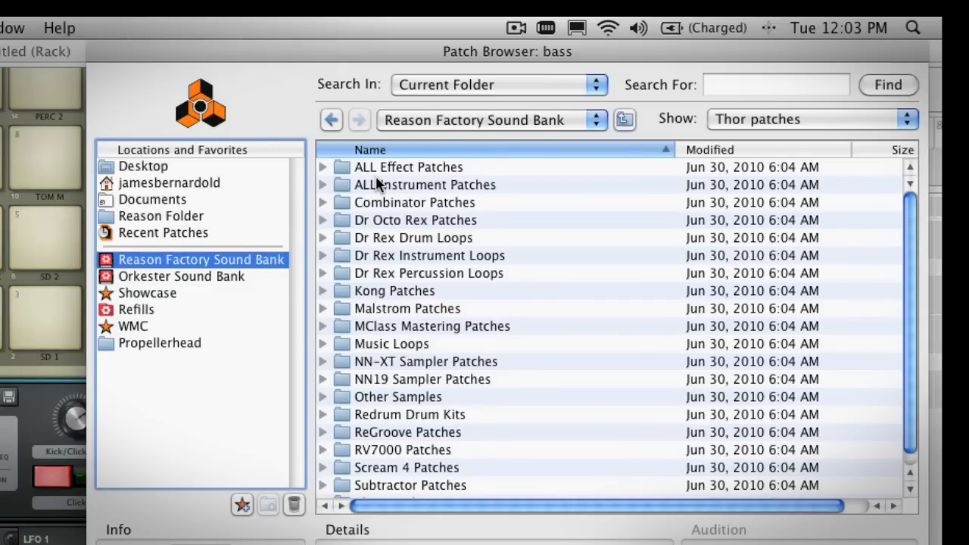
left_click(408, 309)
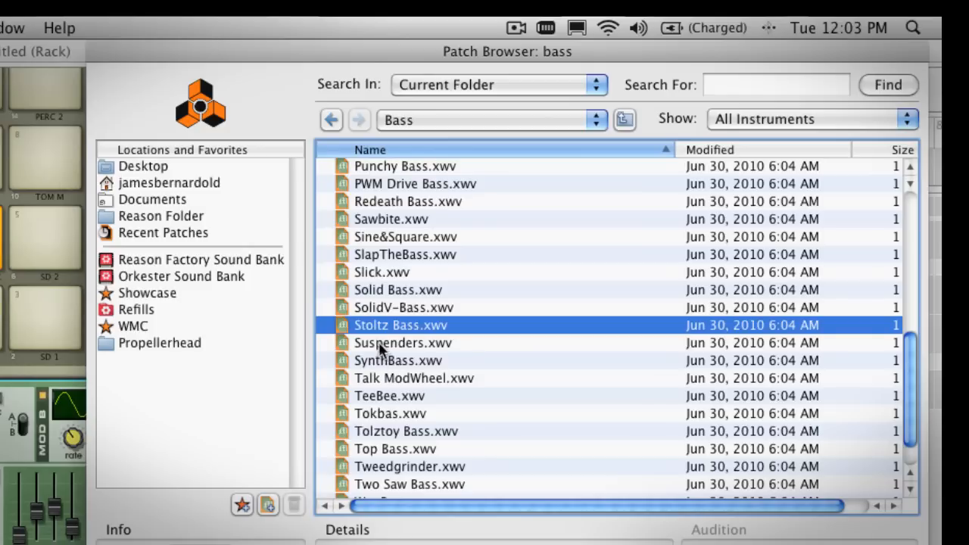
left_click(403, 342)
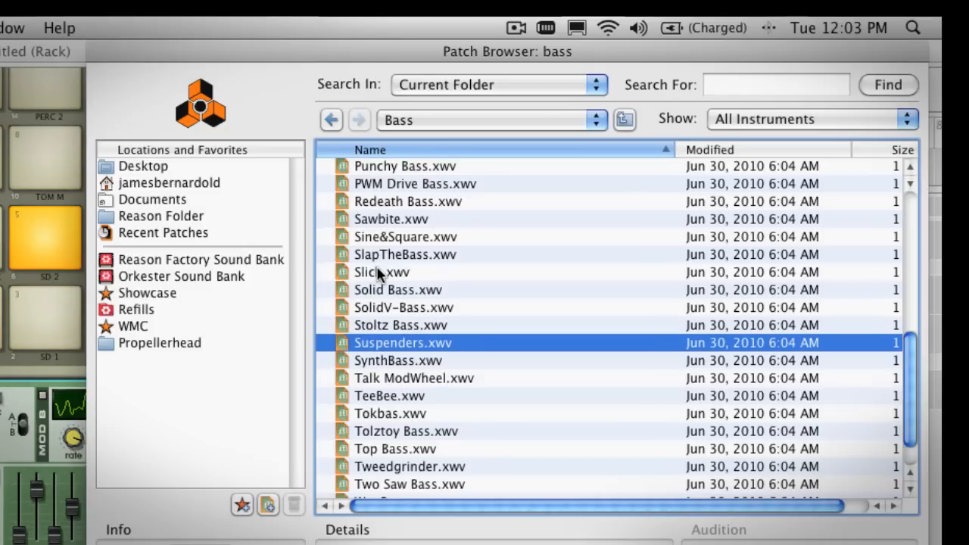
left_click(390, 413)
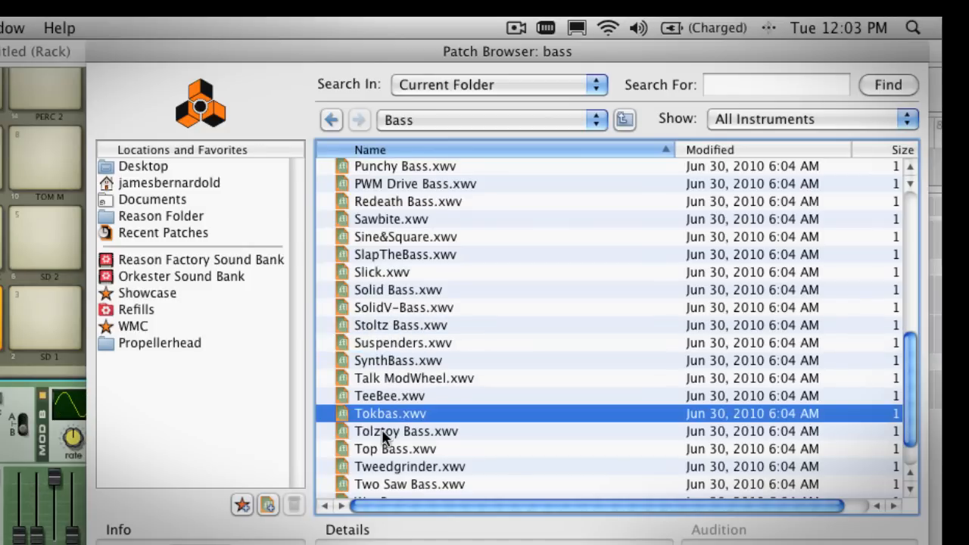
double_click(391, 413)
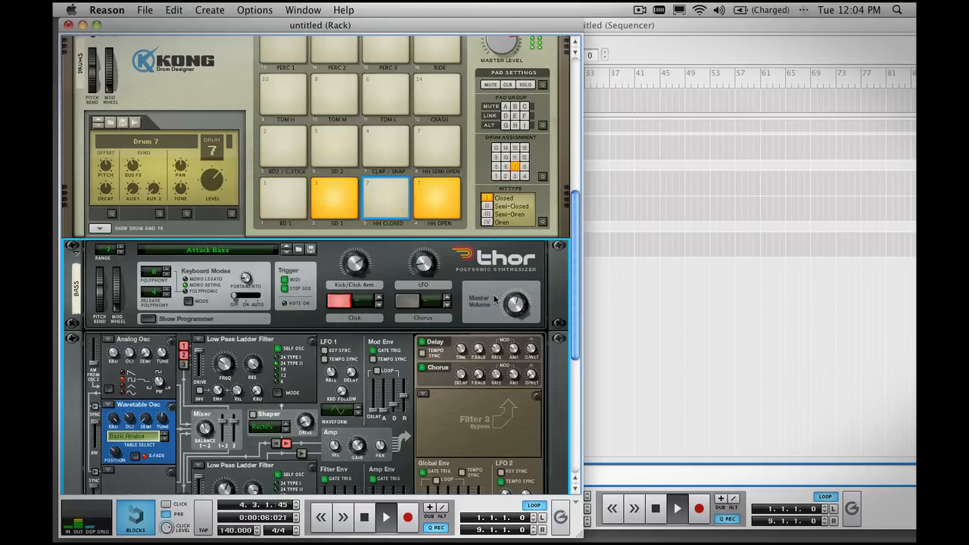
mouse_move(513, 303)
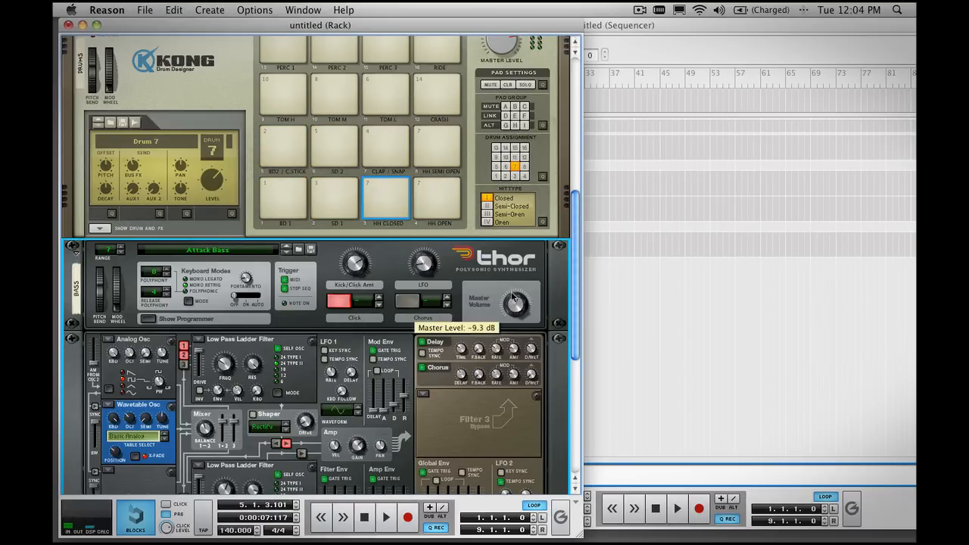
- Adjust the Thor bass synth's master volume level
left_click(208, 9)
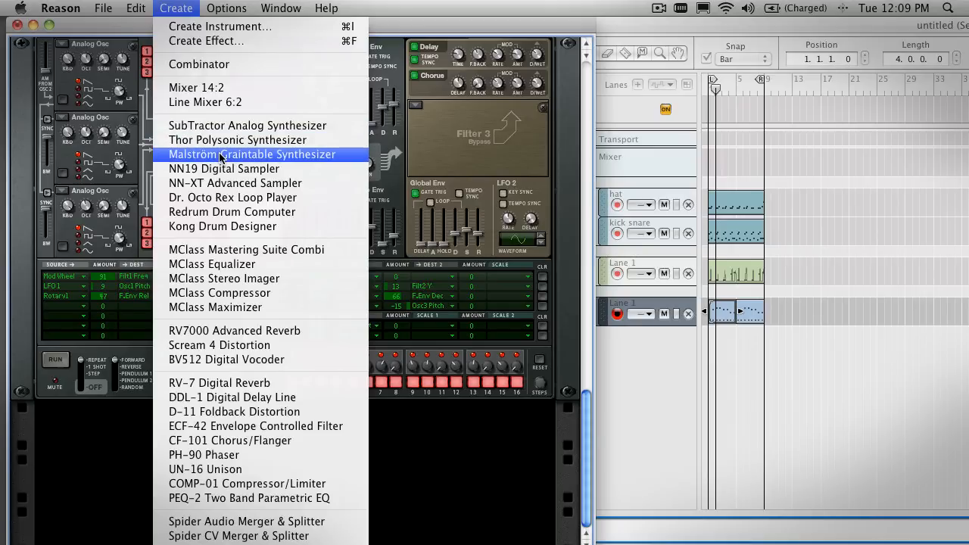
- Add a Malström Graintable Synthesizer to the rack from the Create menu
left_click(251, 155)
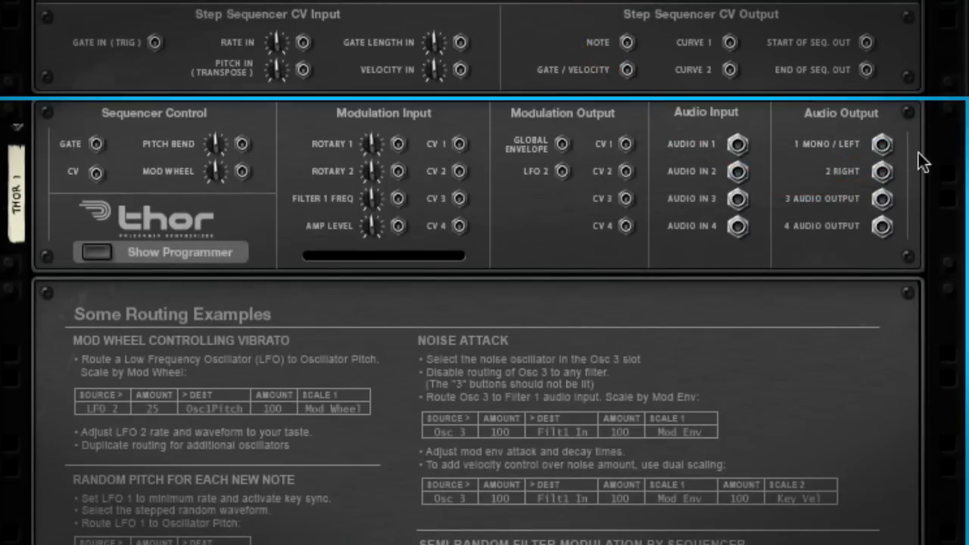
scroll("down", 3)
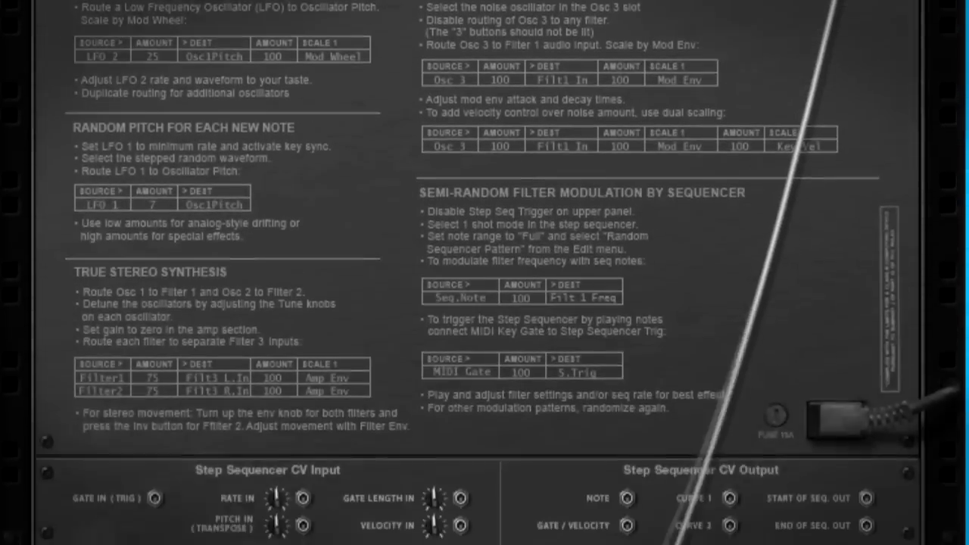
scroll("down", 3)
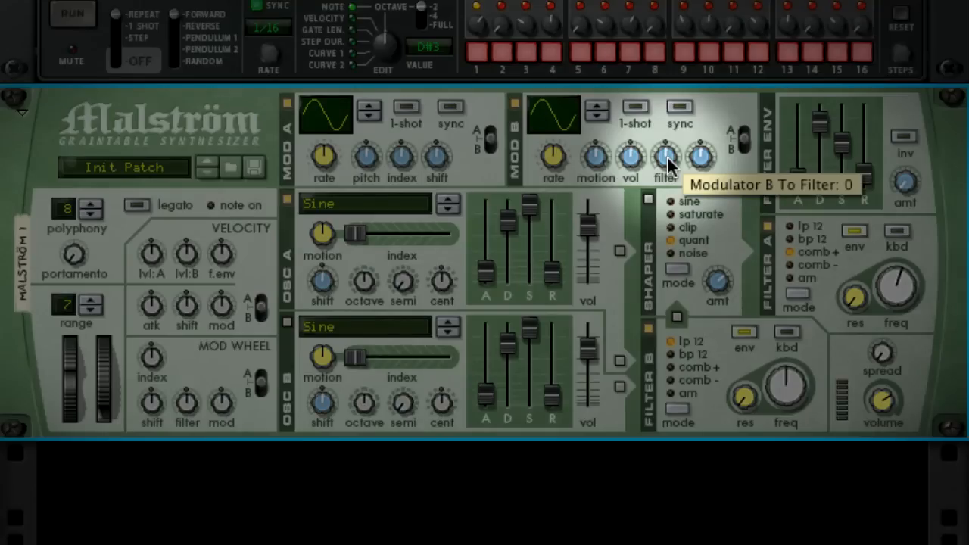
- Raise Malström's Mod B filter amount and adjust the Mod B settings
left_click_drag(665, 156, 664, 148)
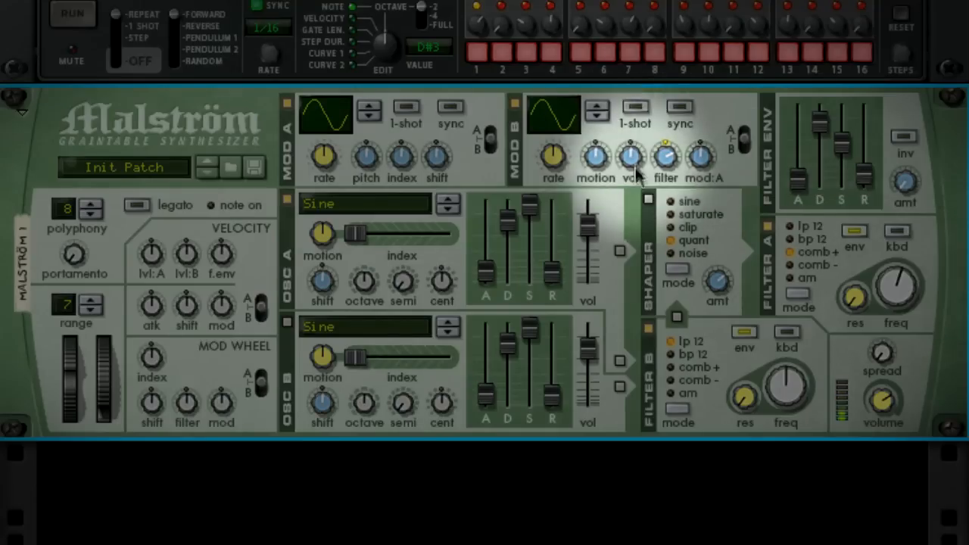
left_click(596, 106)
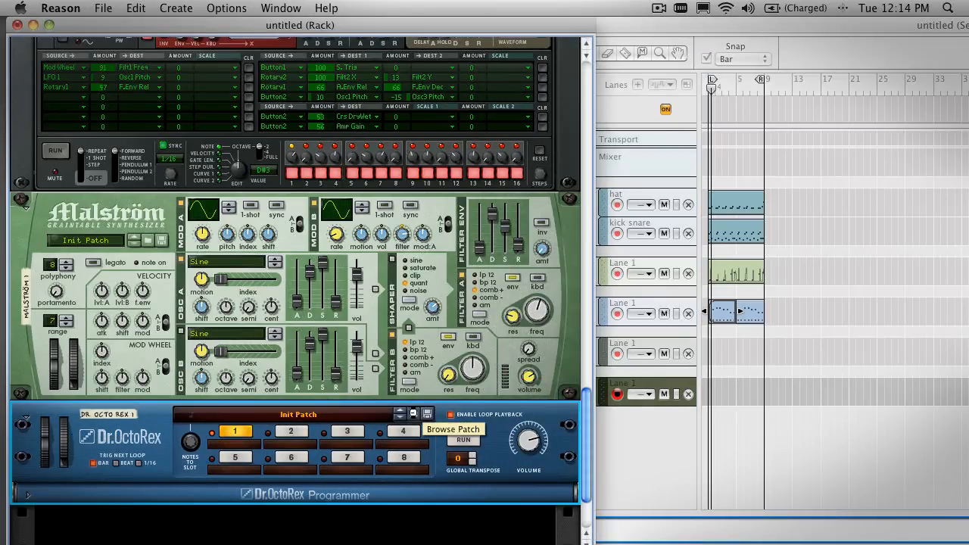
- Browse loop patches for the newly added Dr. OctoRex loop player
left_click(455, 429)
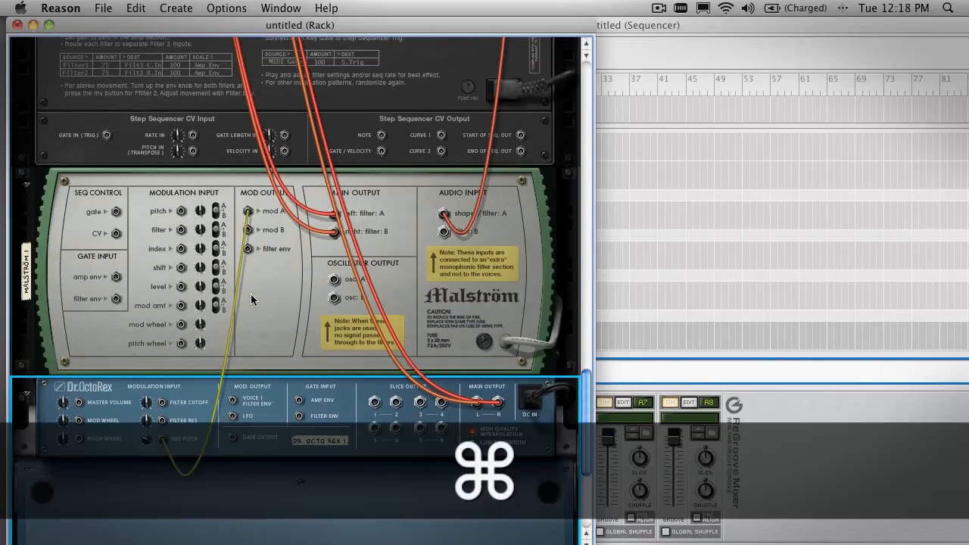
- Undo the last two cable routing changes on the back of the rack
key("cmd+z")
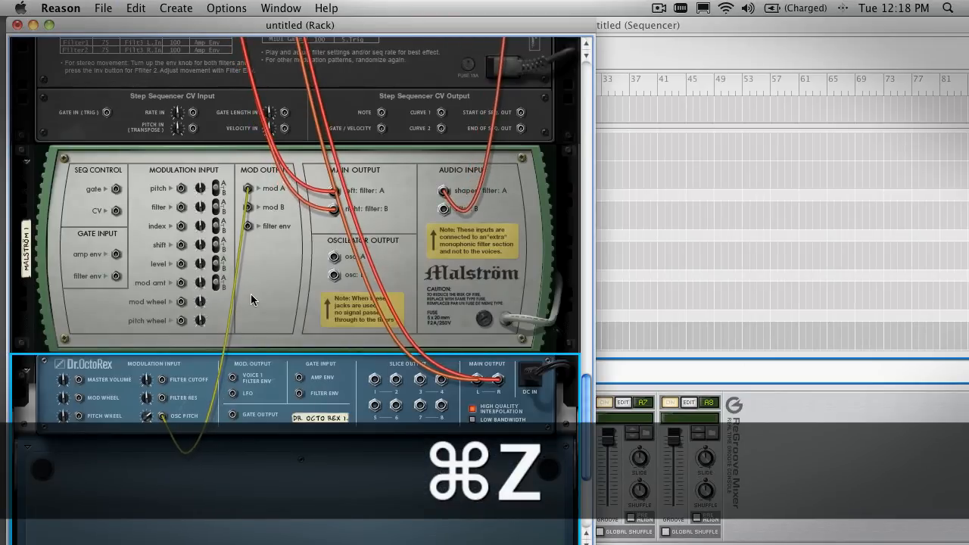
key("cmd+z")
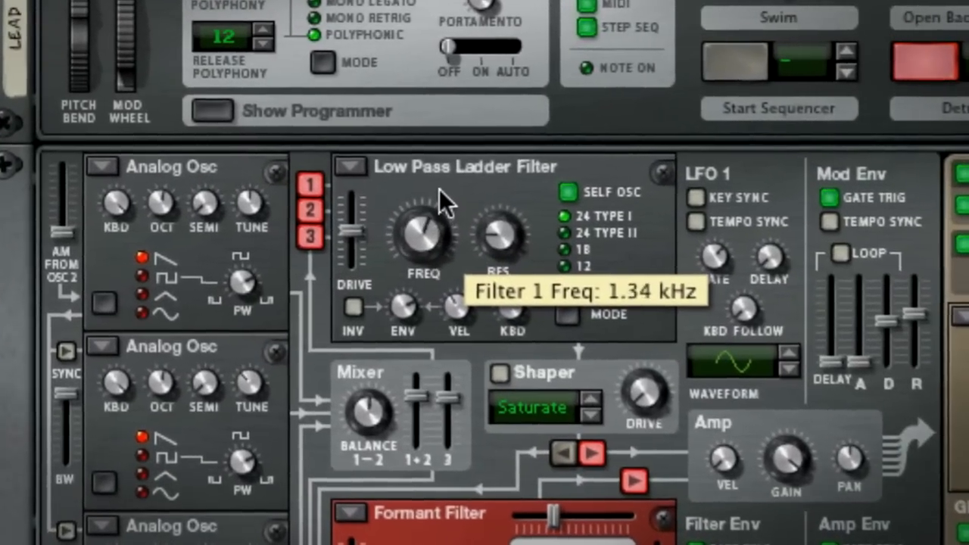
- Sweep Thor's Filter 1 cutoff up to about 6.25 kHz, then down to 668 Hz
left_click_drag(424, 235, 423, 189)
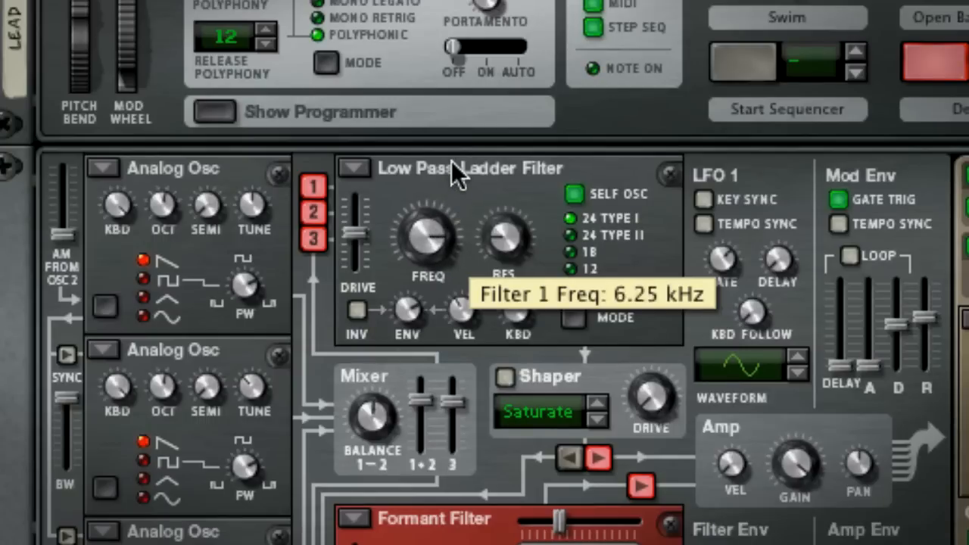
left_click_drag(430, 227, 430, 258)
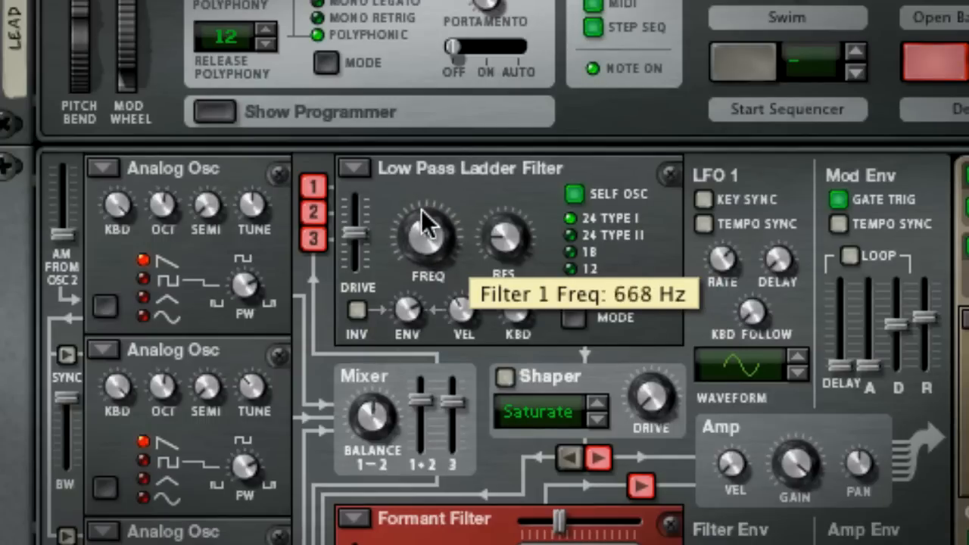